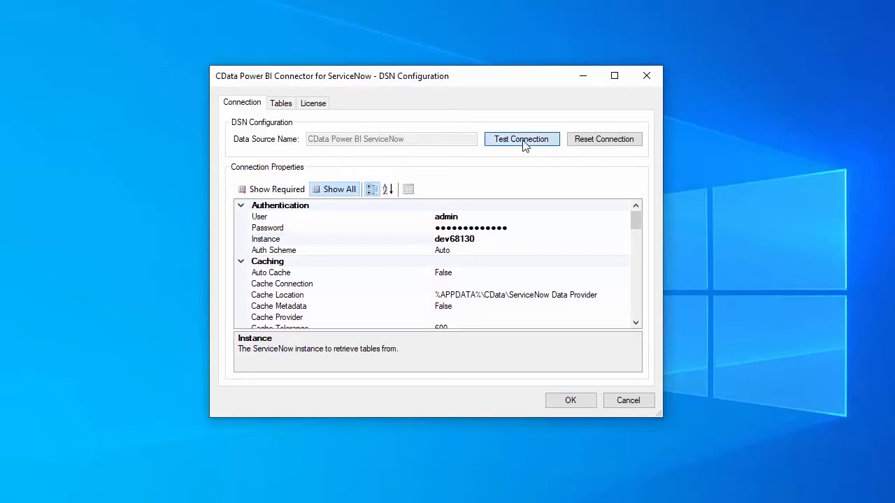
Step: Confirm the ServiceNow connection test succeeds and save the CData DSN
click(521, 139)
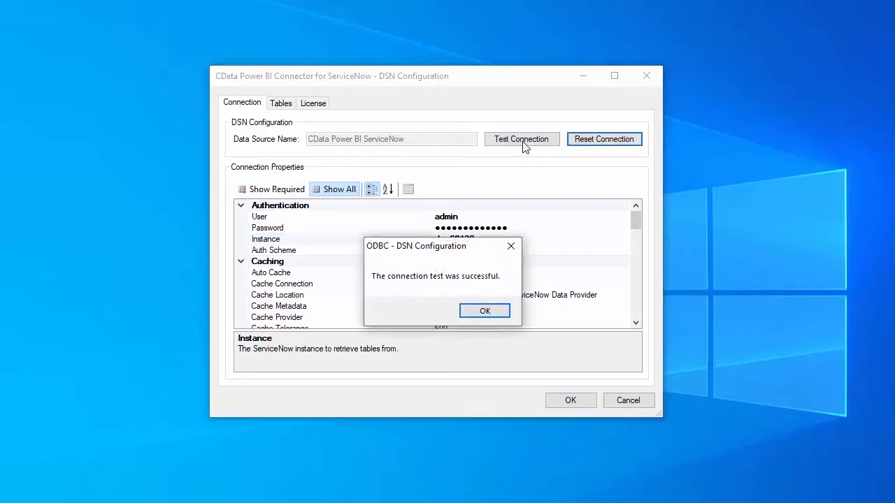
click(484, 310)
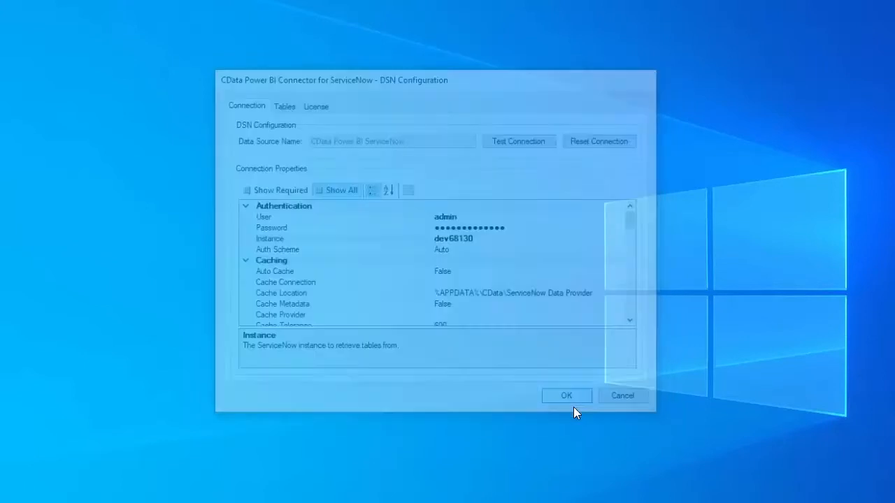
click(566, 395)
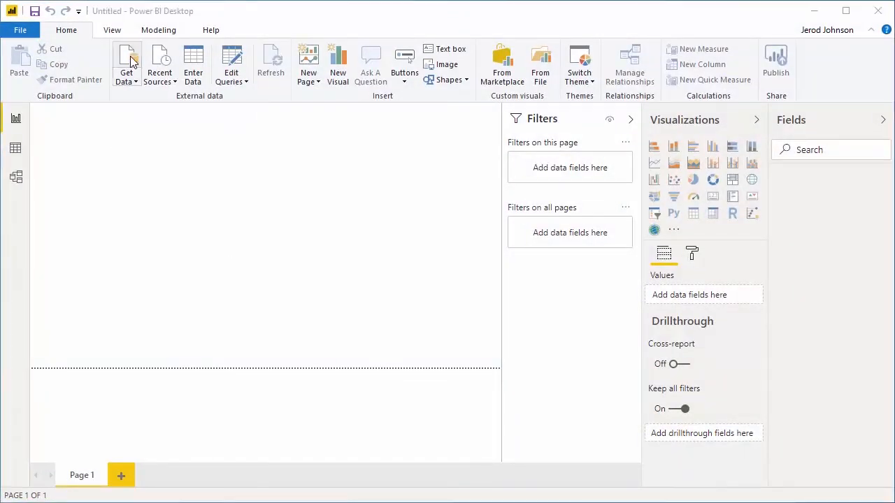
Step: Bring up Get Data in Power BI and start searching the data sources by name
click(126, 63)
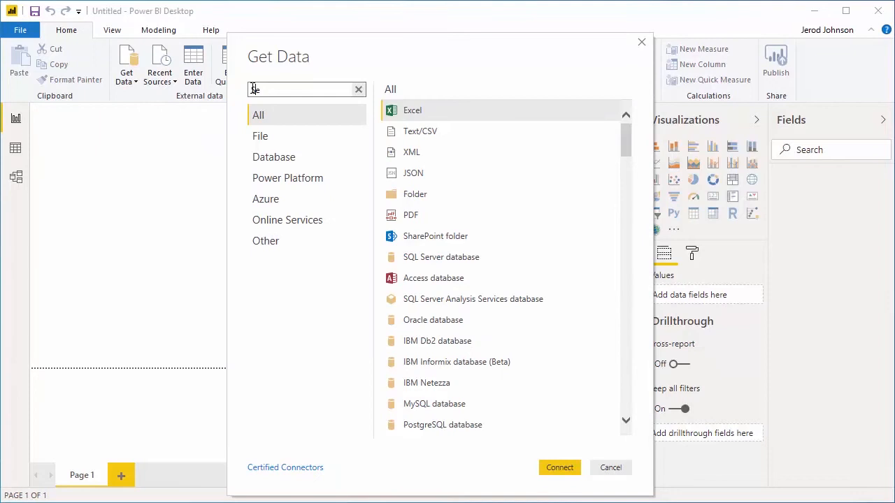
click(609, 467)
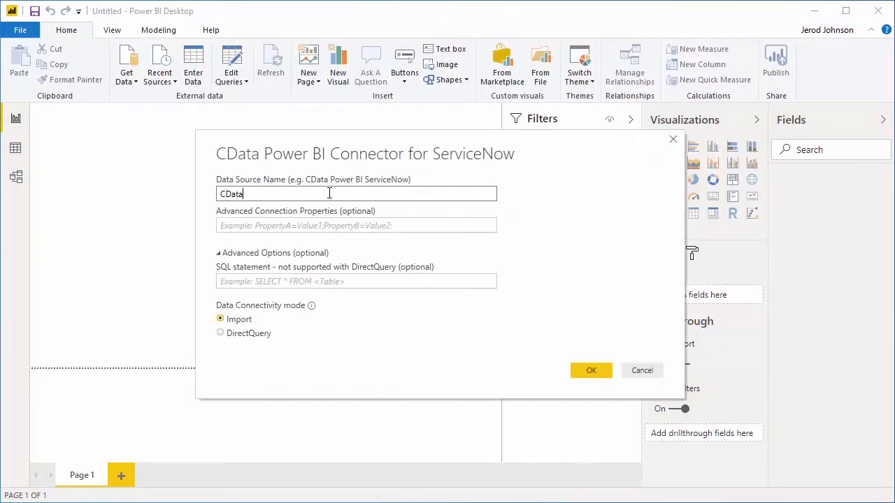
Step: Connect to the 'CData Power BI ServiceNow' data source in DirectQuery mode
text(Power BI SD)
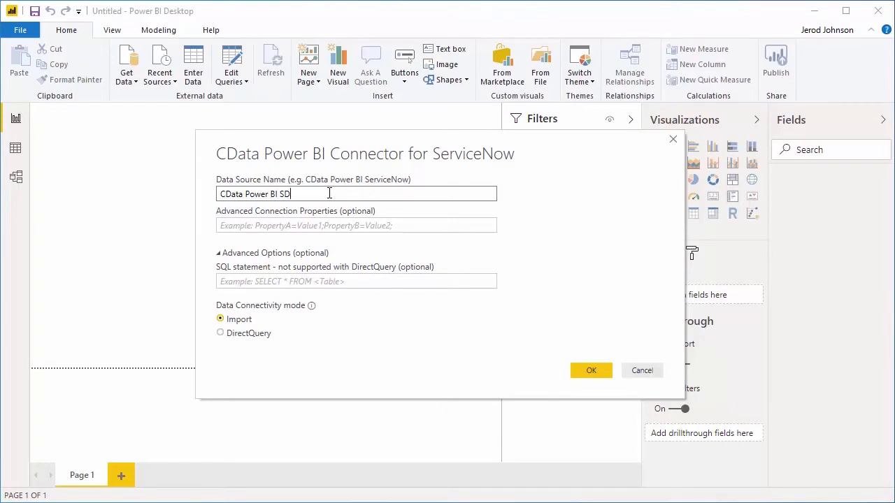
text(erviceNow)
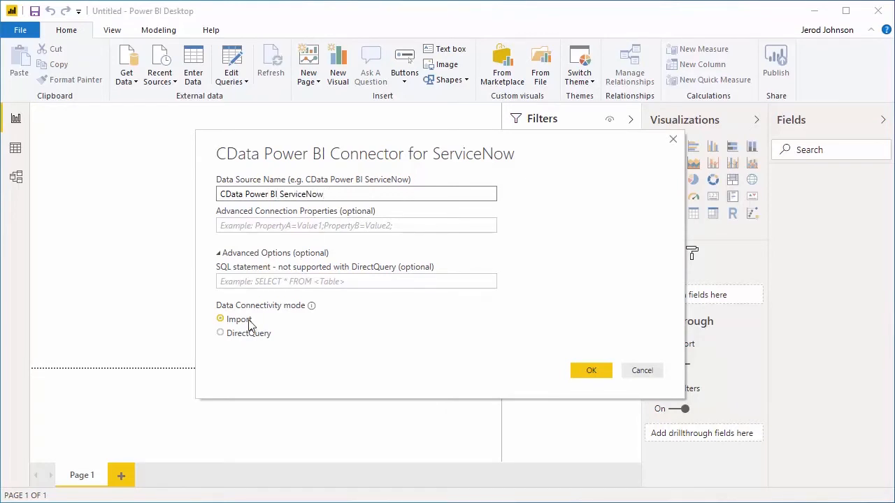
click(221, 333)
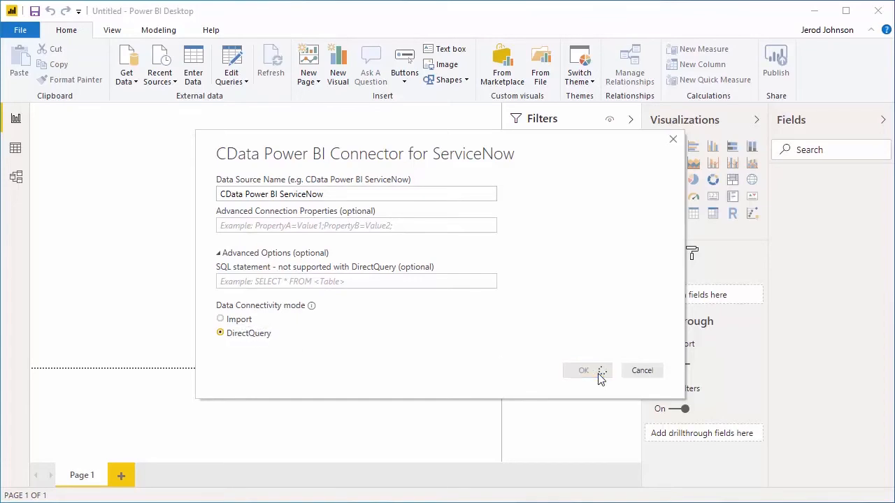
click(585, 371)
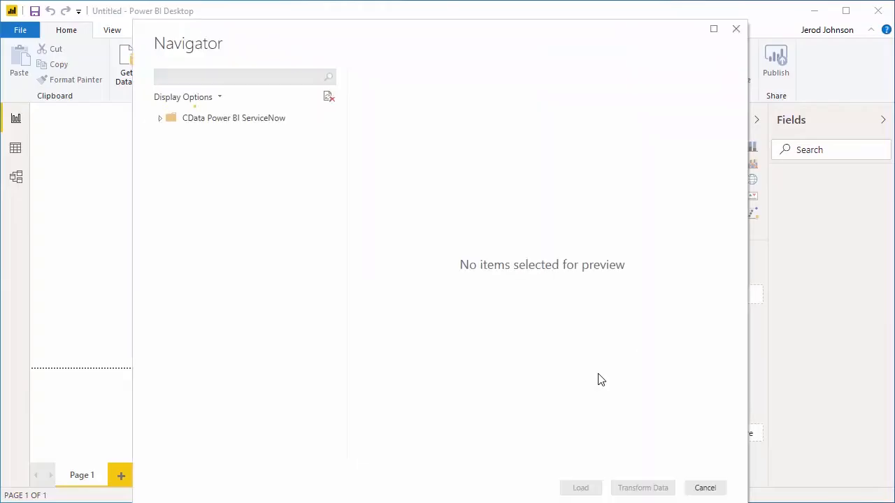
Step: Find the incident table under the ServiceNow catalog, select it, and load it into the report
click(160, 118)
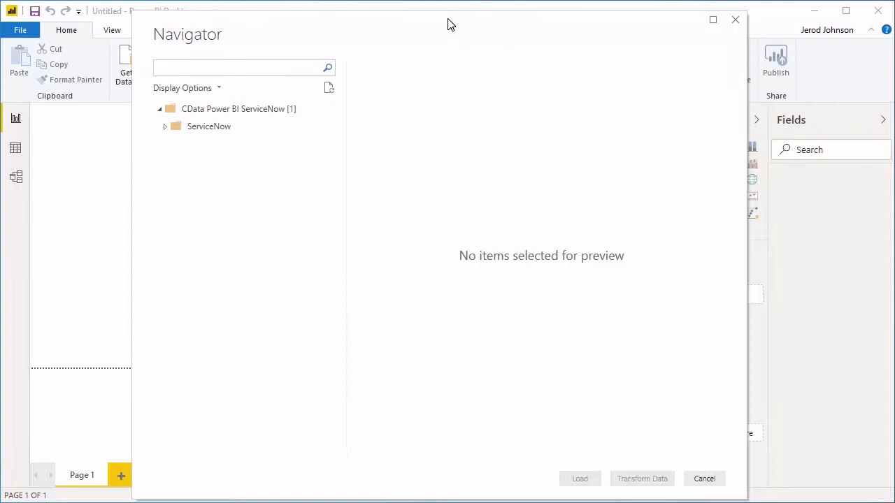
click(165, 126)
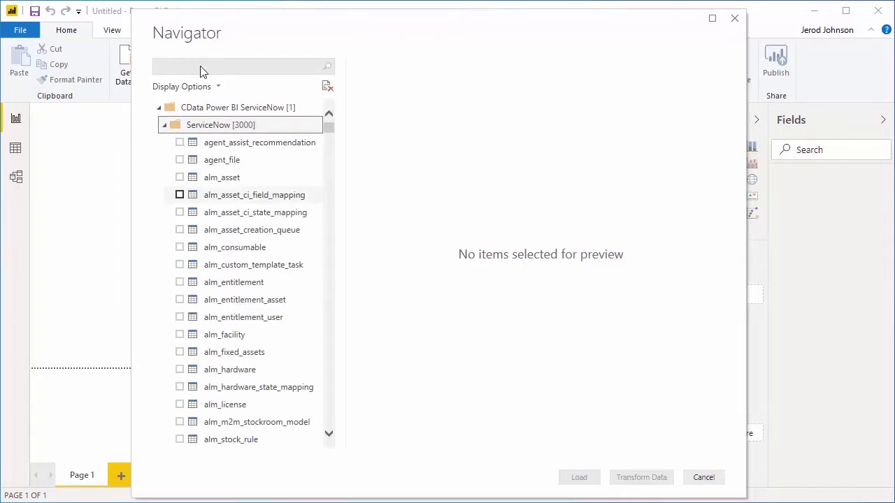
text(inciden)
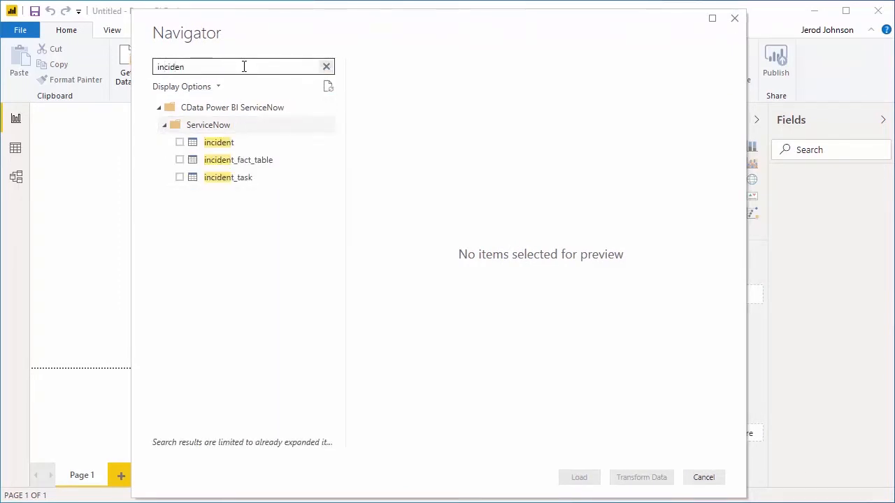
click(179, 143)
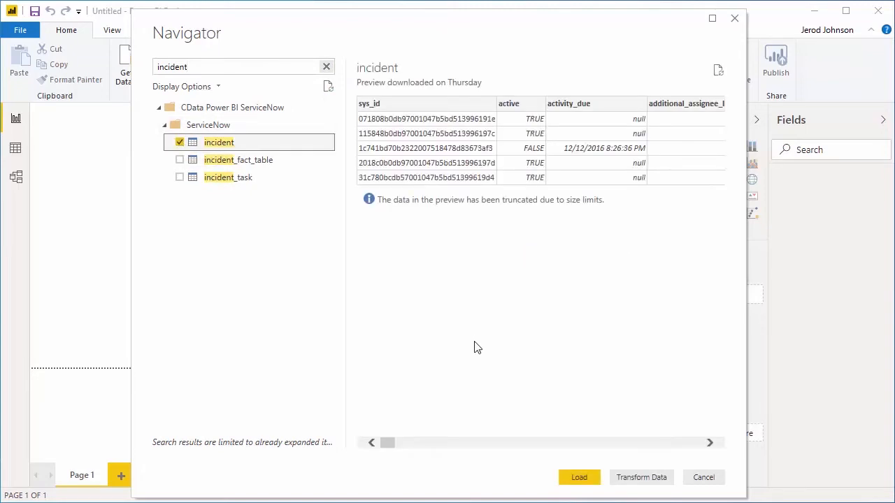
click(578, 477)
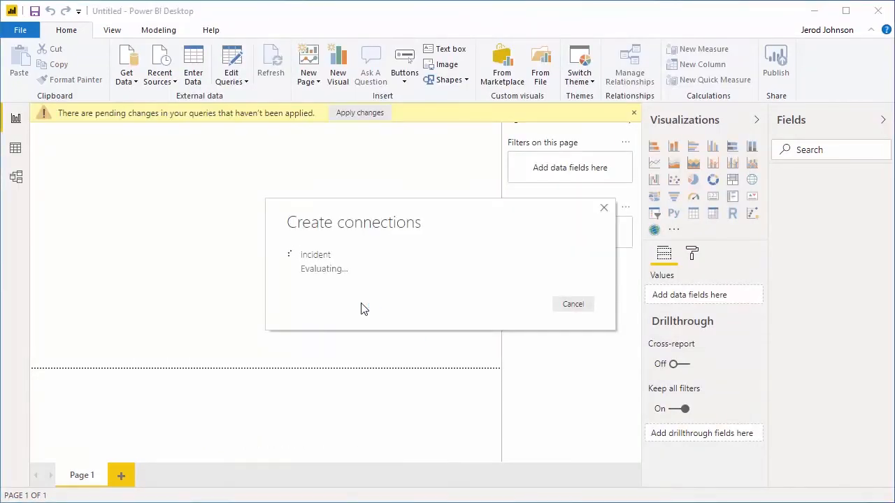